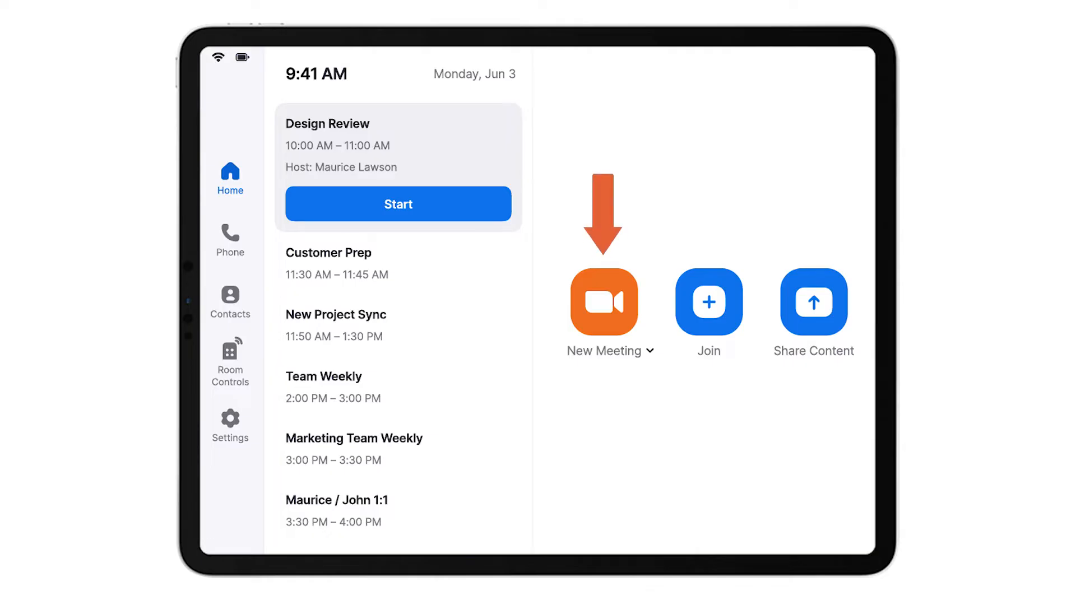
left_click(603, 302)
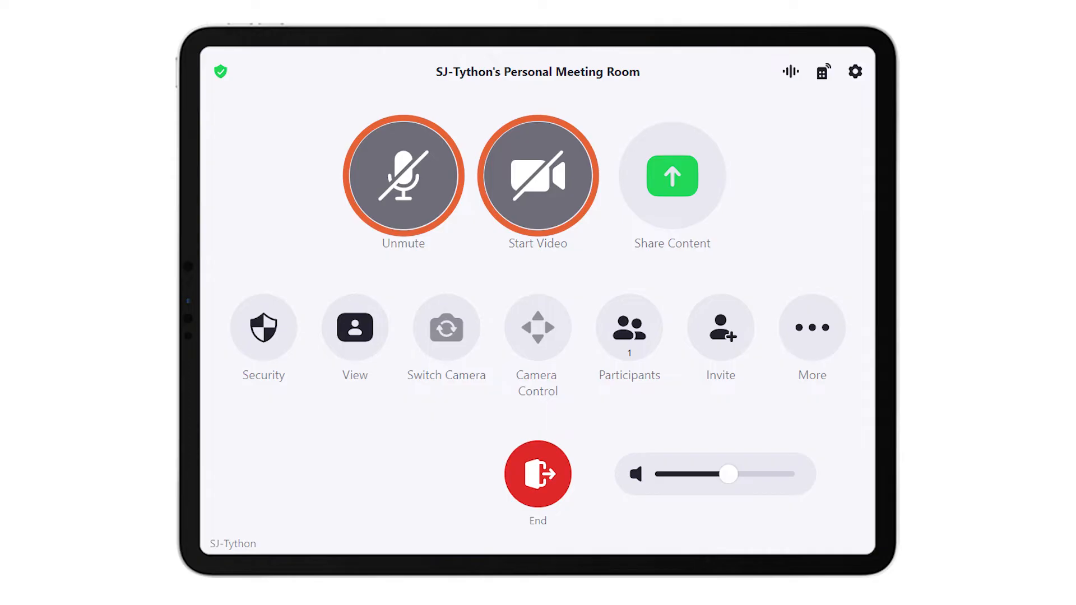
left_click(628, 326)
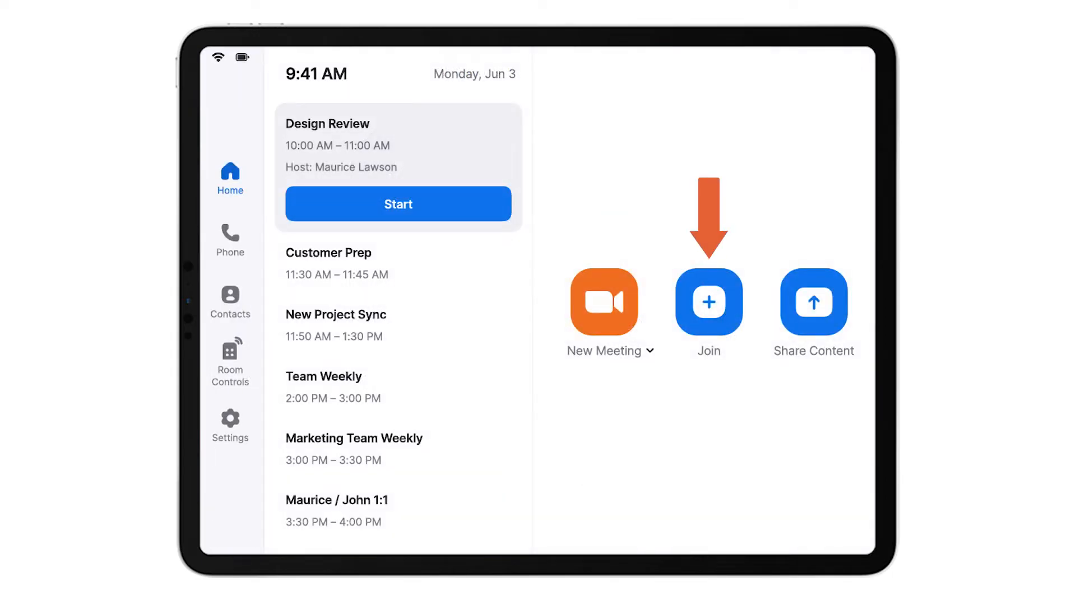
left_click(709, 302)
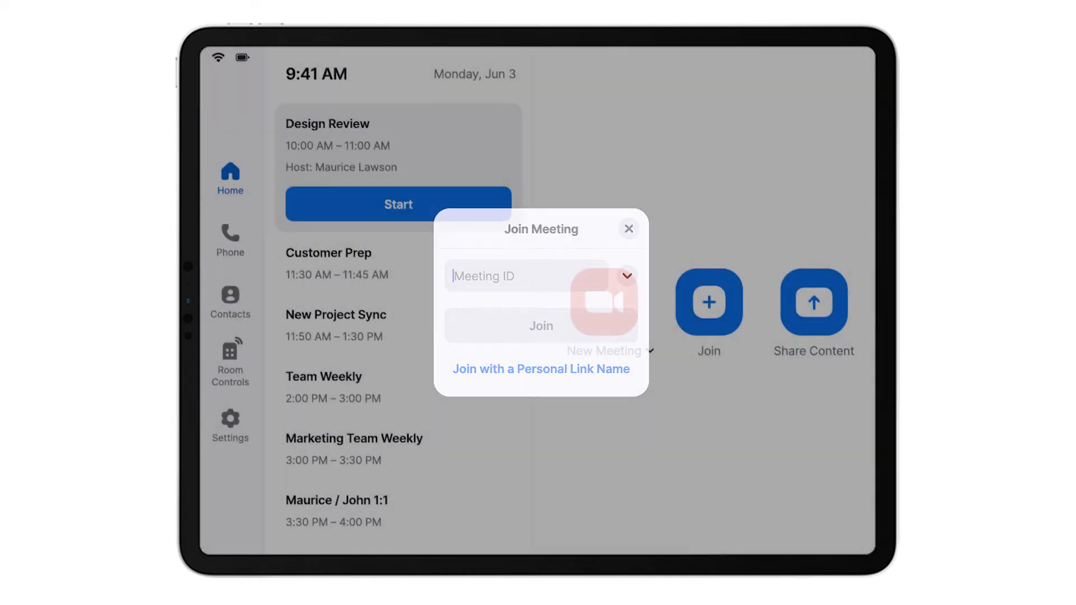
left_click(628, 229)
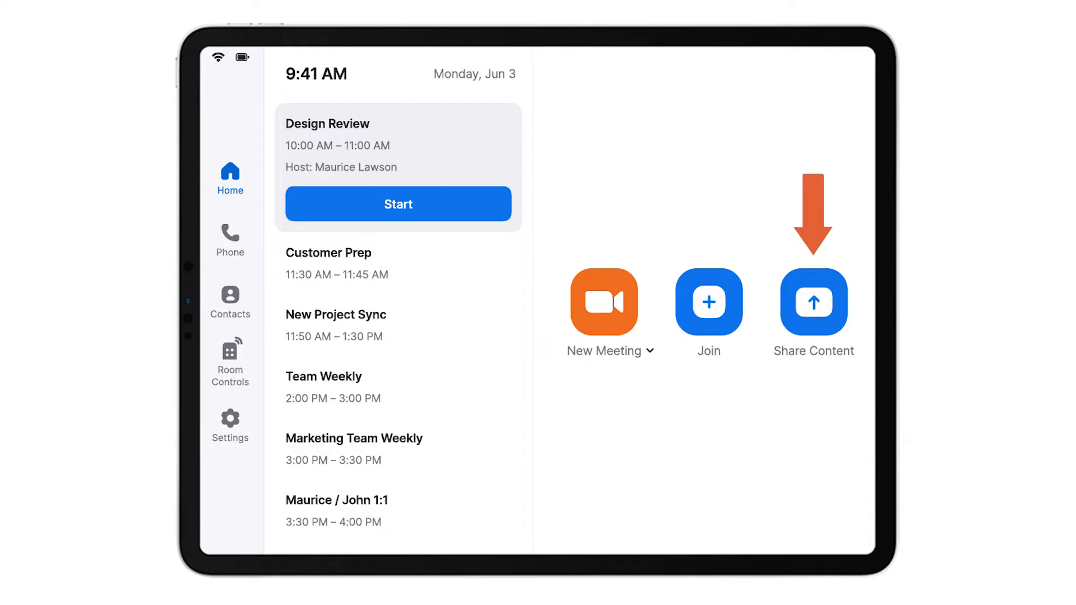
left_click(813, 303)
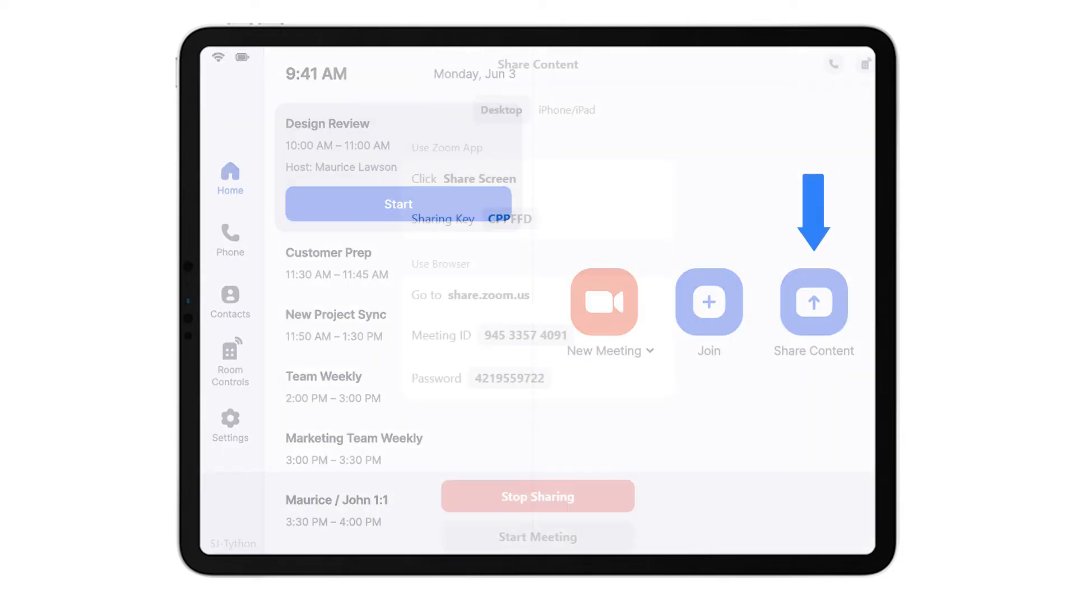
left_click(813, 302)
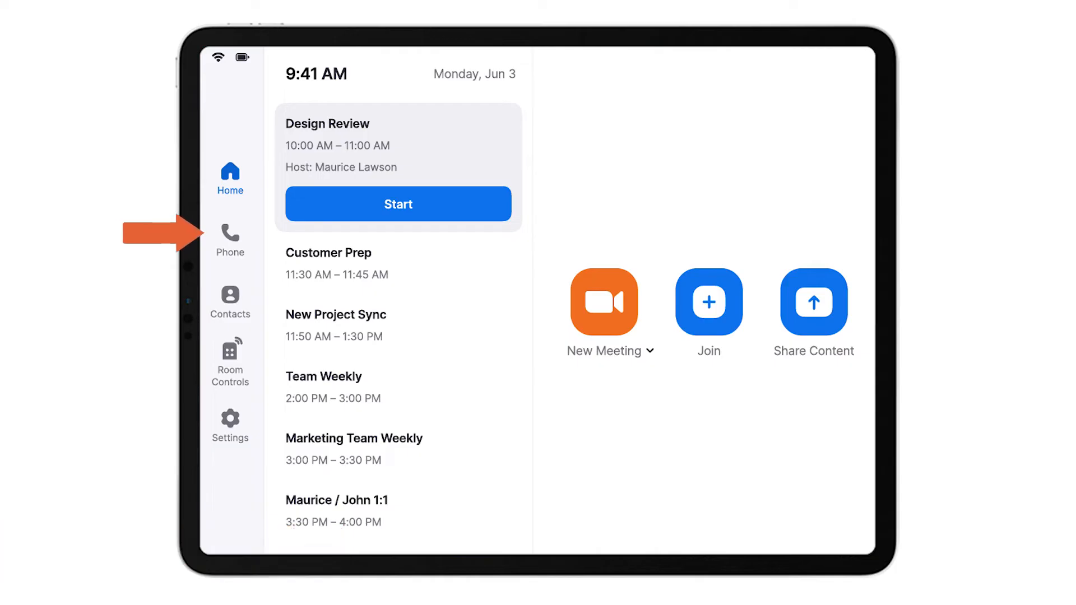
left_click(230, 238)
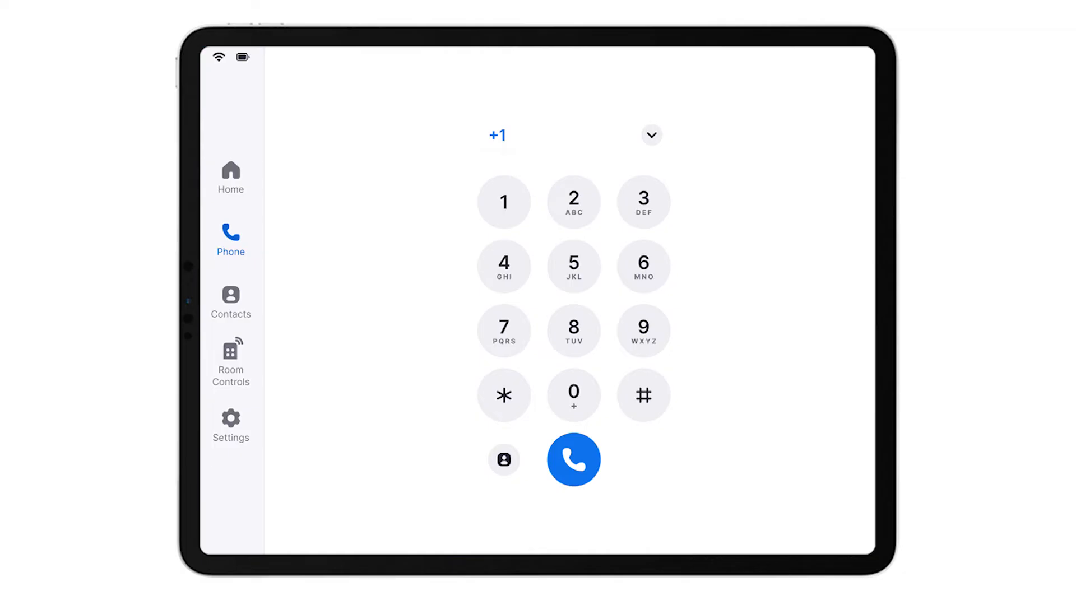
left_click(230, 178)
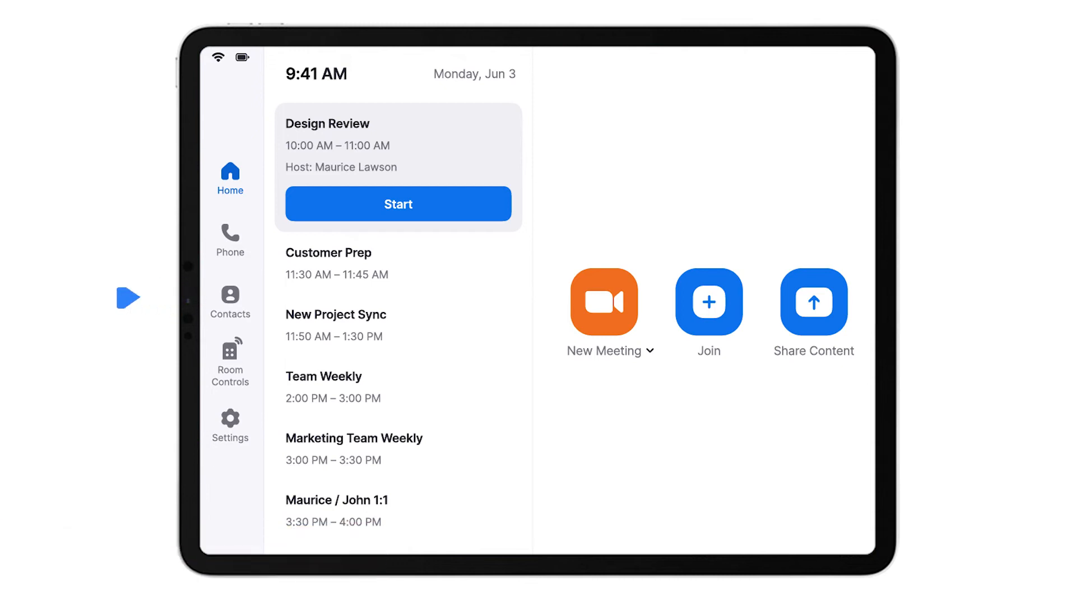
left_click(230, 300)
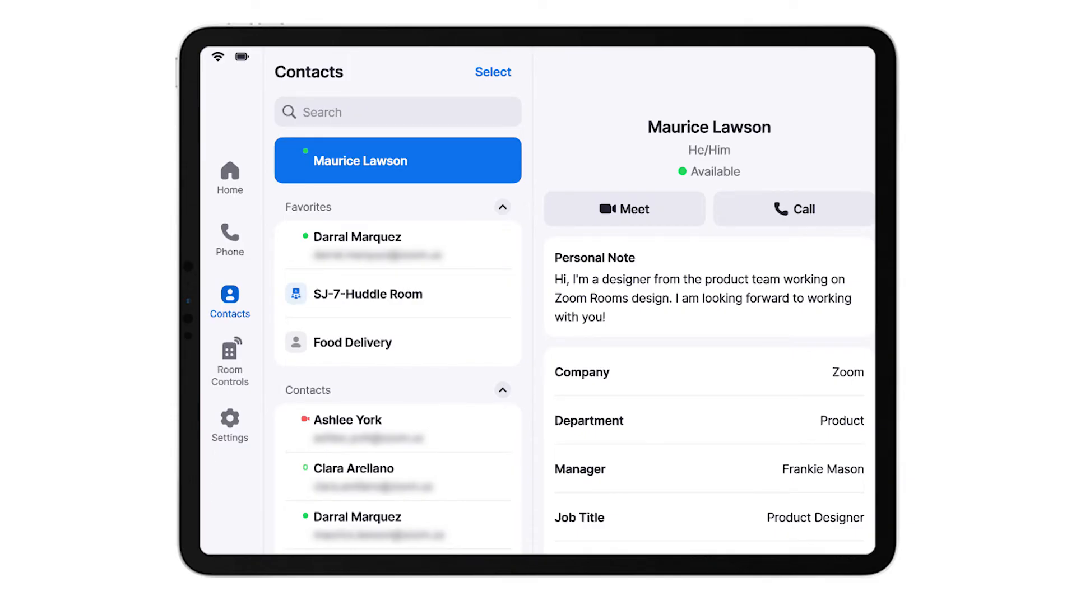
left_click(230, 177)
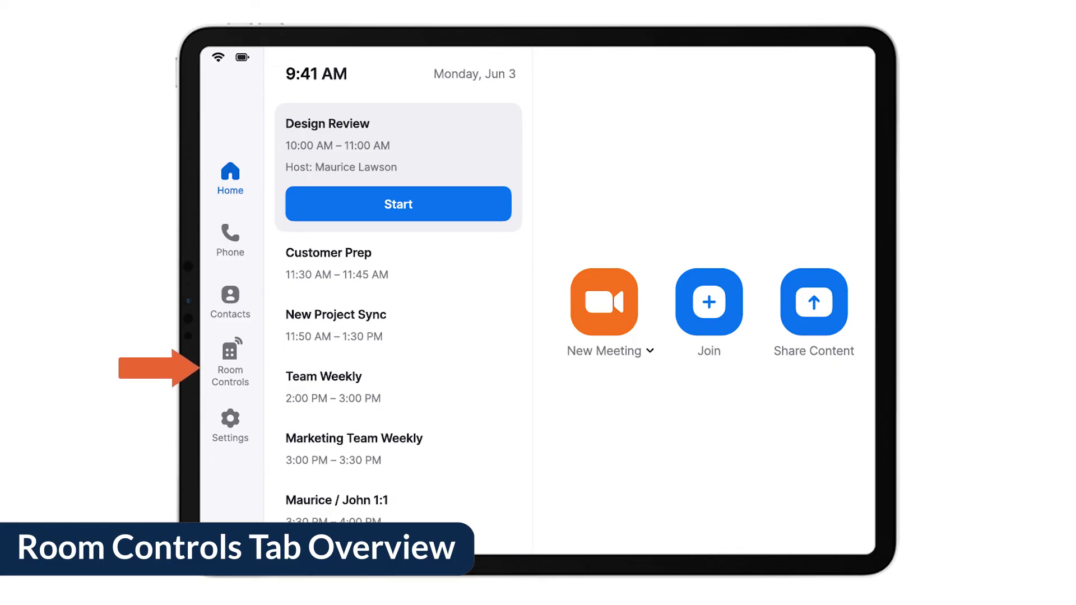
left_click(230, 361)
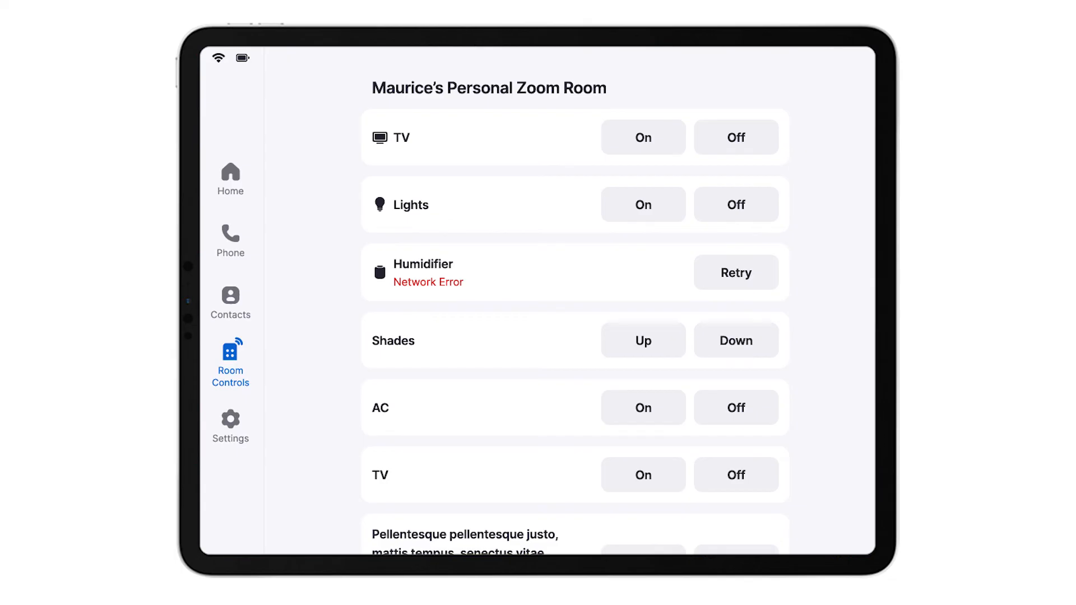
left_click(230, 177)
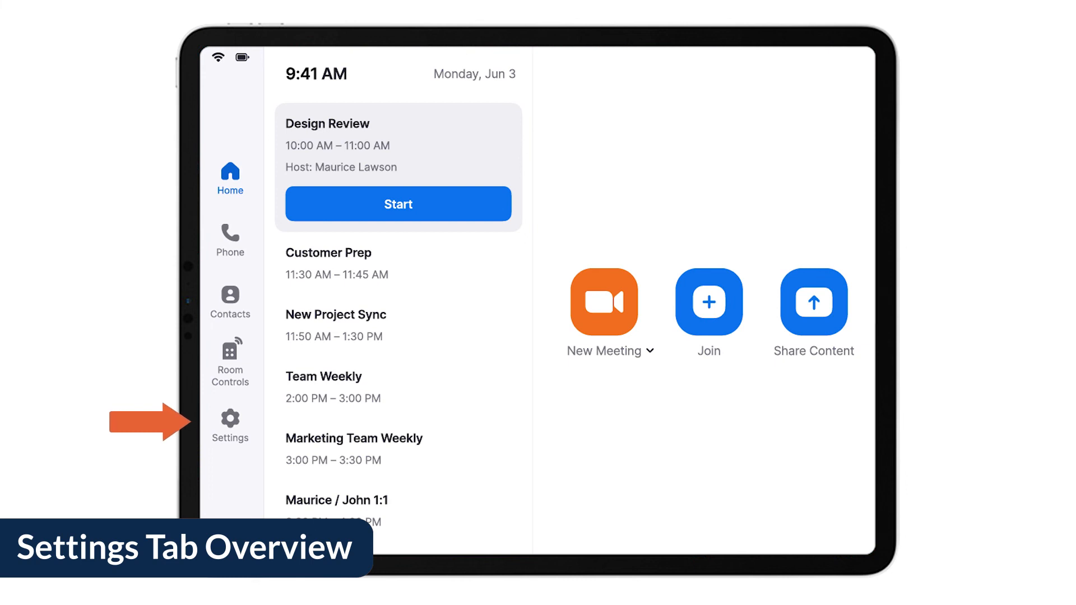
left_click(229, 425)
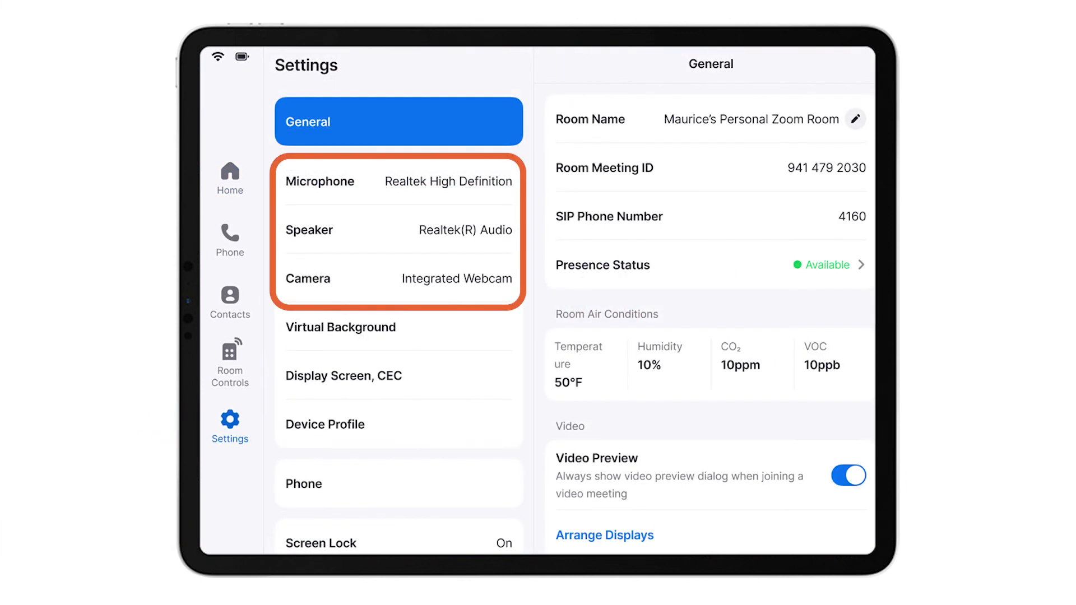
left_click(230, 177)
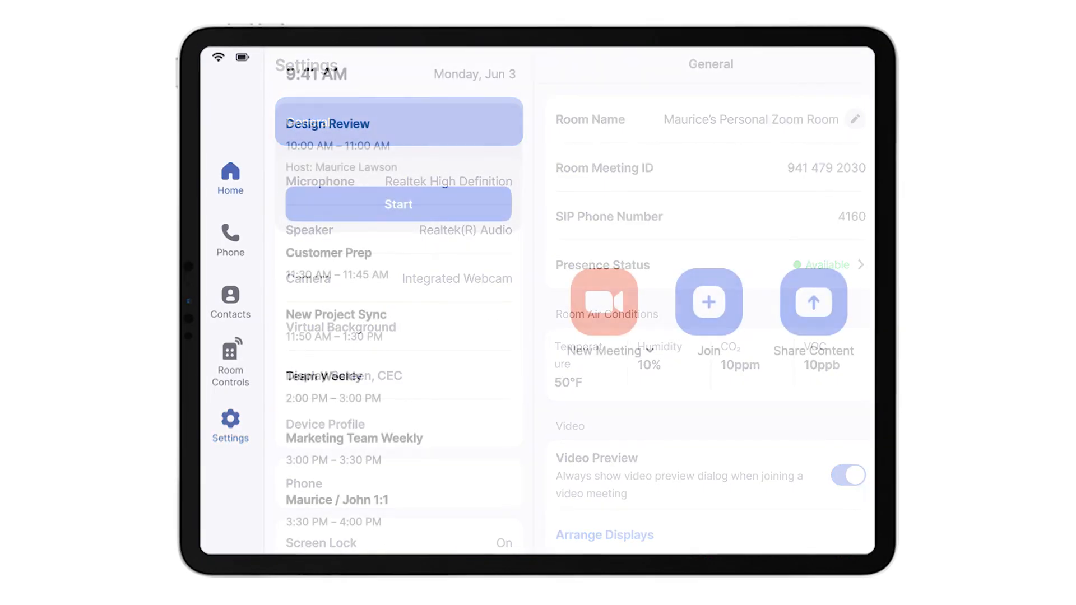